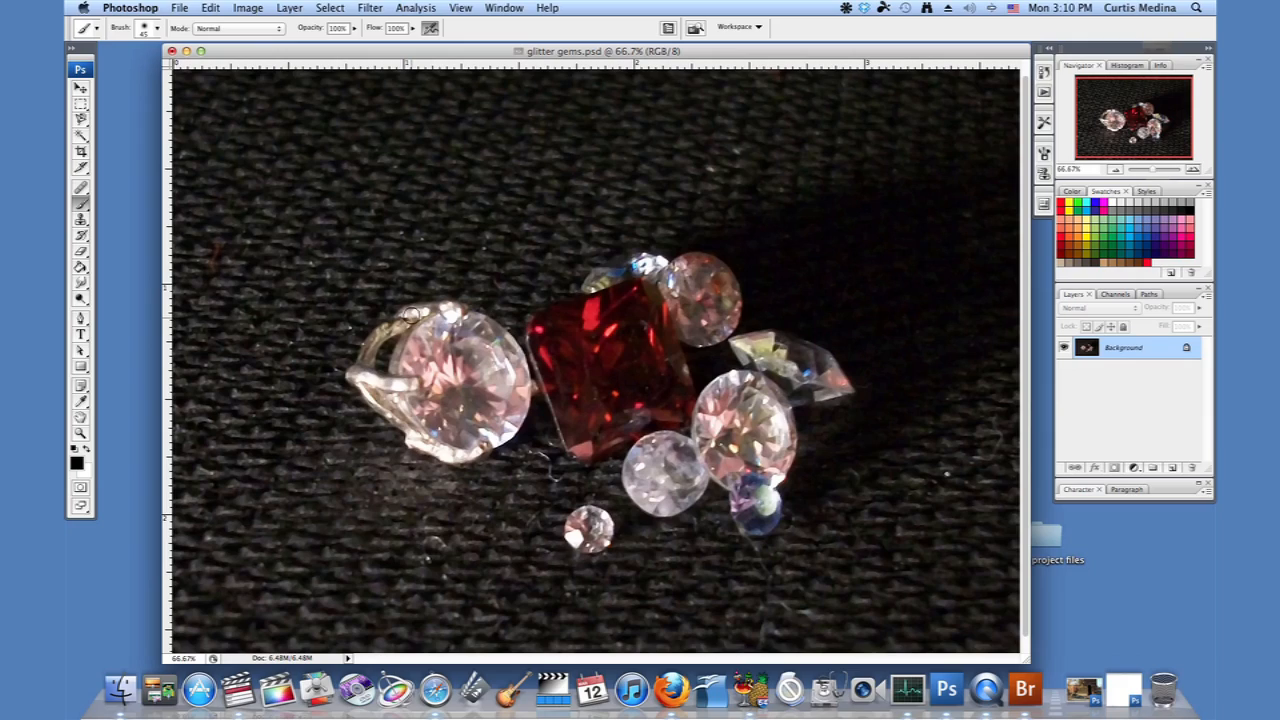
mouse_move(638, 538)
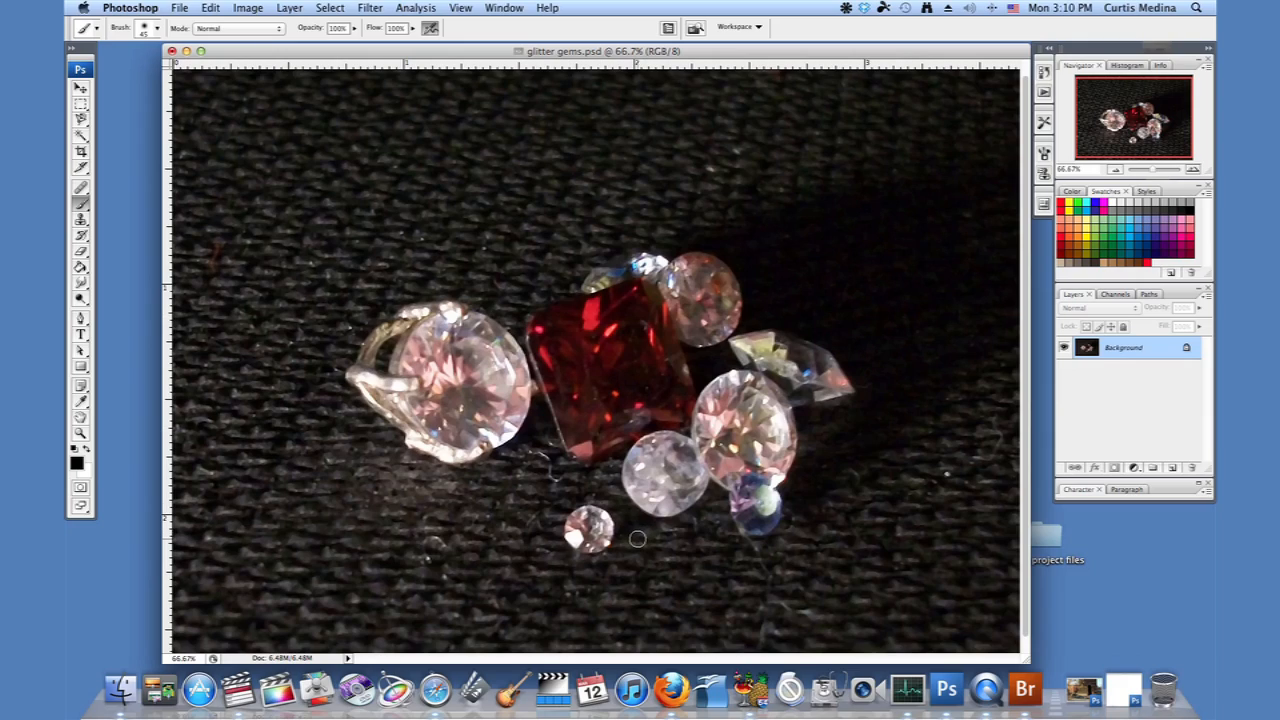
mouse_move(668, 540)
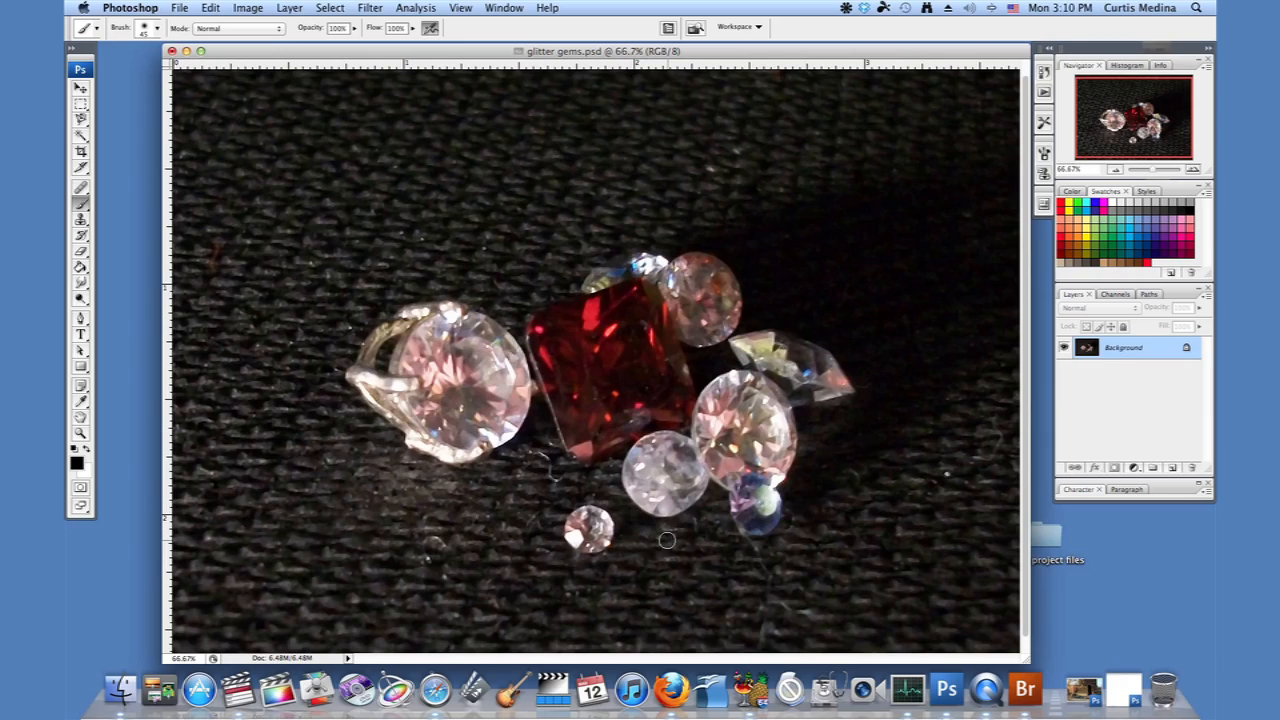
mouse_move(704, 526)
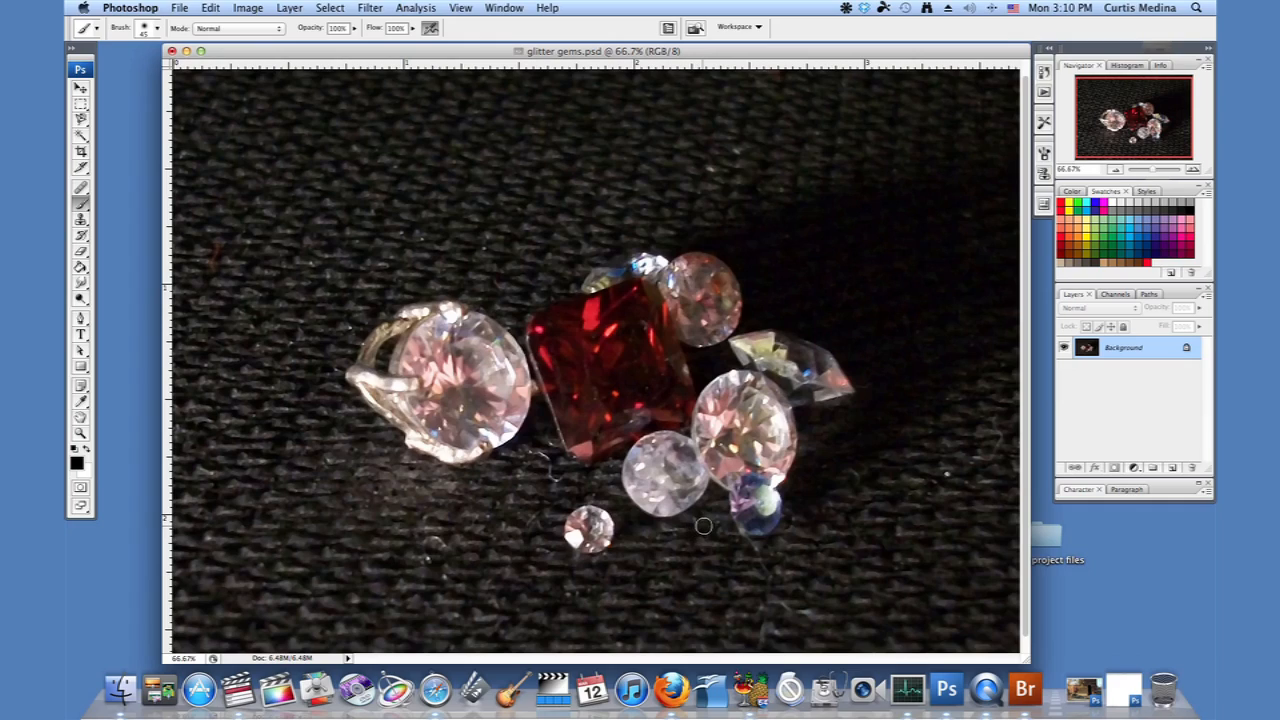
mouse_move(816, 516)
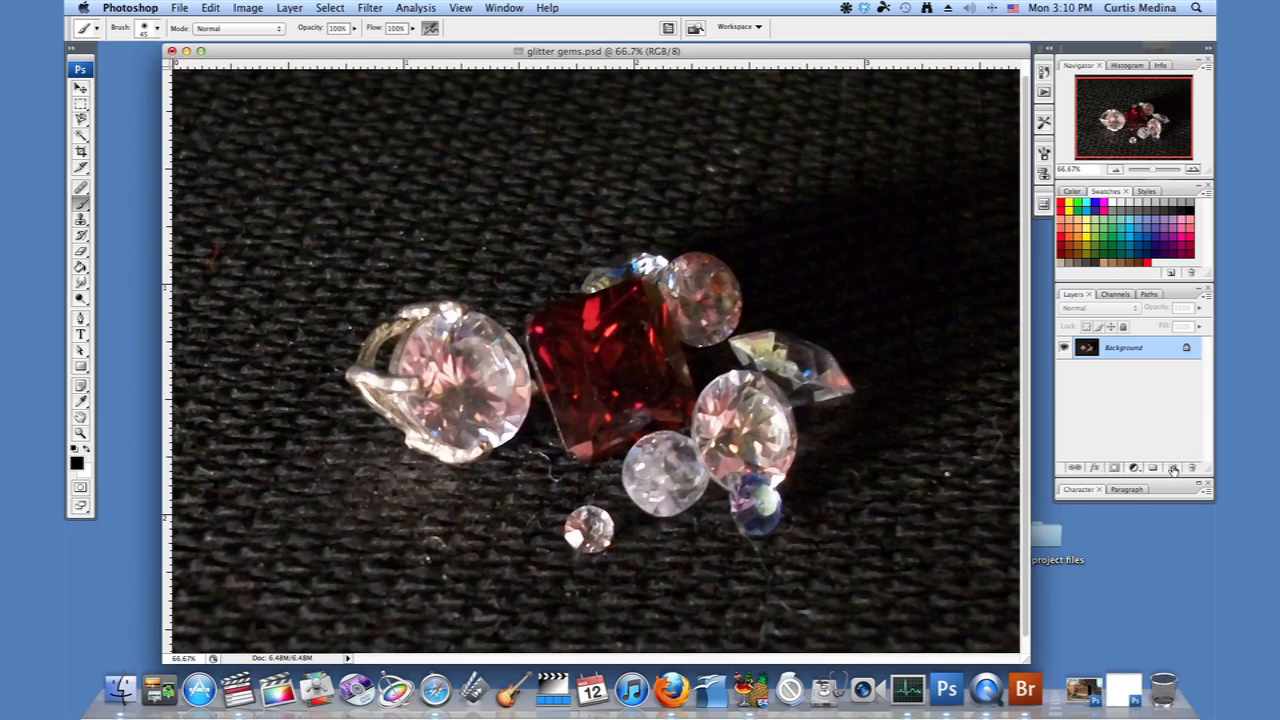
- Create a blank Layer 1 above the gem photo background for the sparkles
left_click(1174, 468)
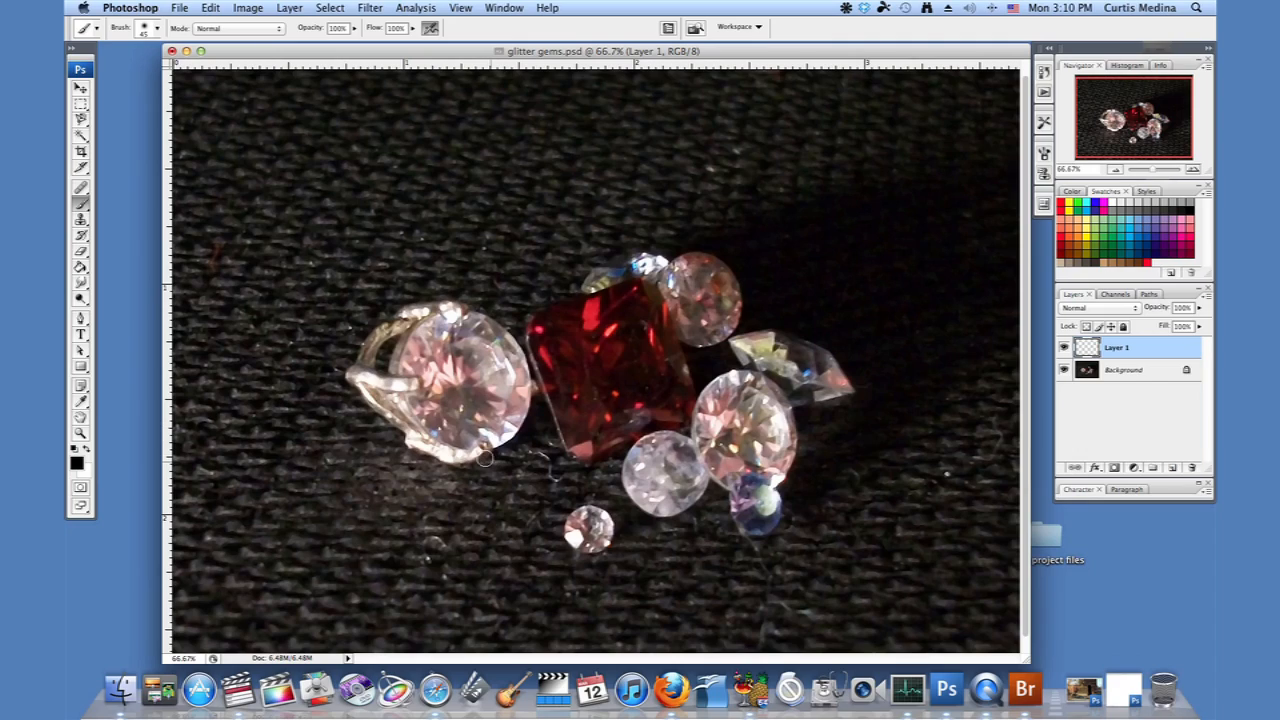
mouse_move(92, 456)
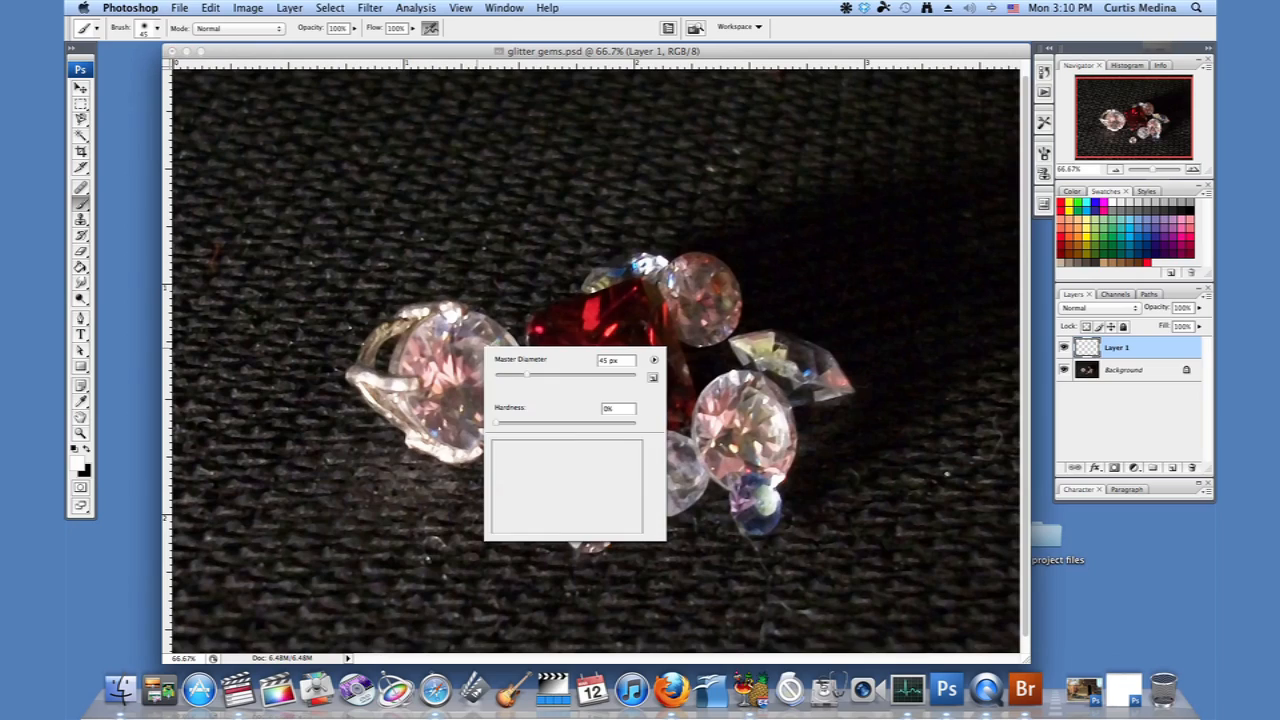
- Choose a star-shaped sparkle brush tip and enlarge its diameter to about 119 px
left_click(652, 376)
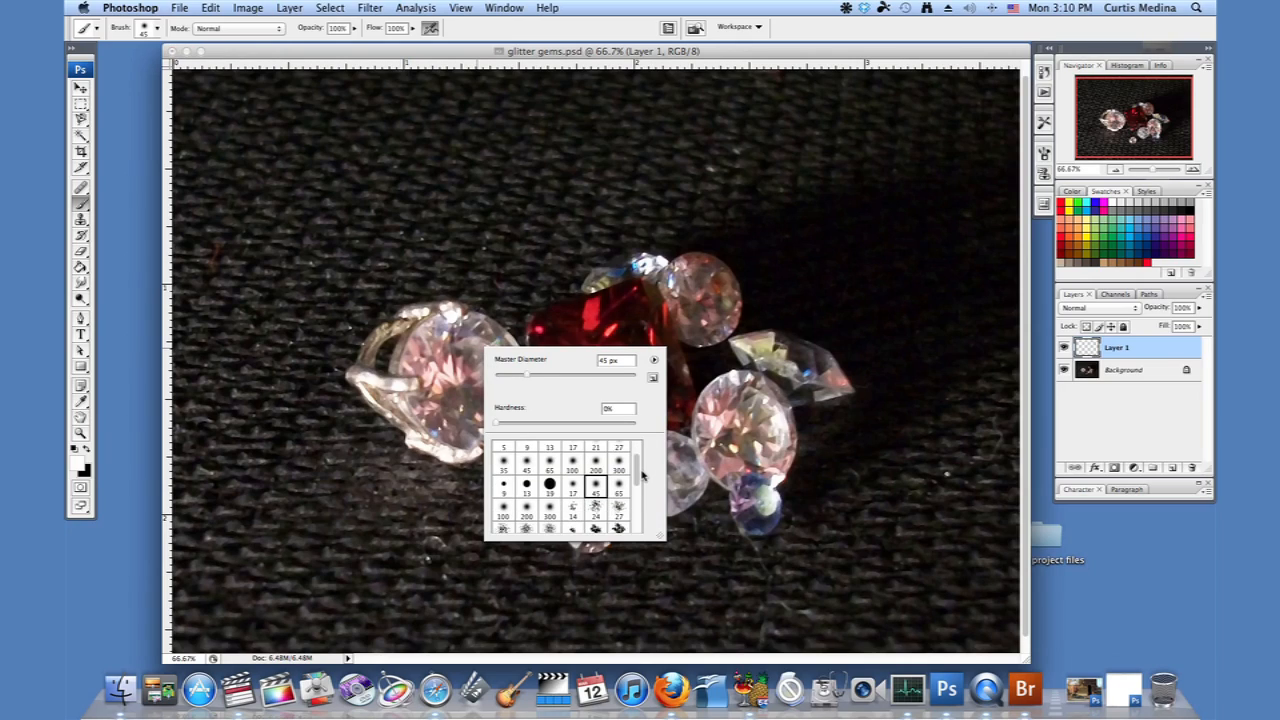
scroll("down", 3)
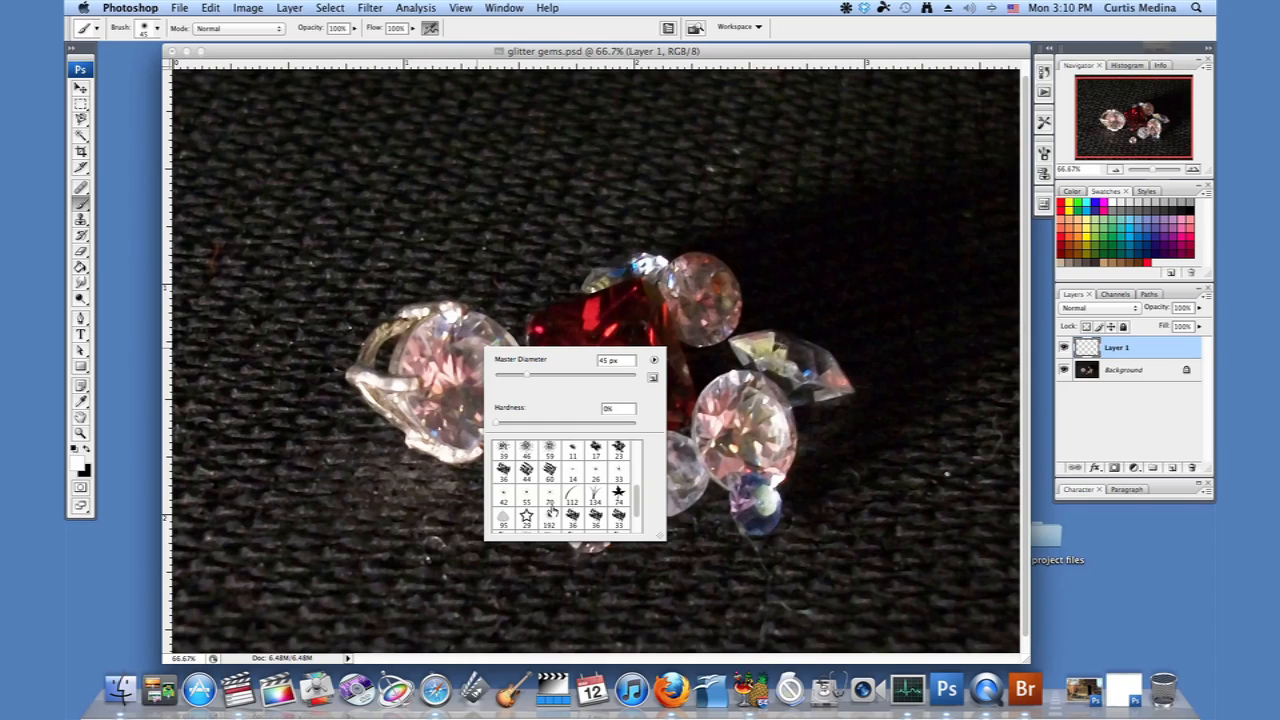
left_click(548, 516)
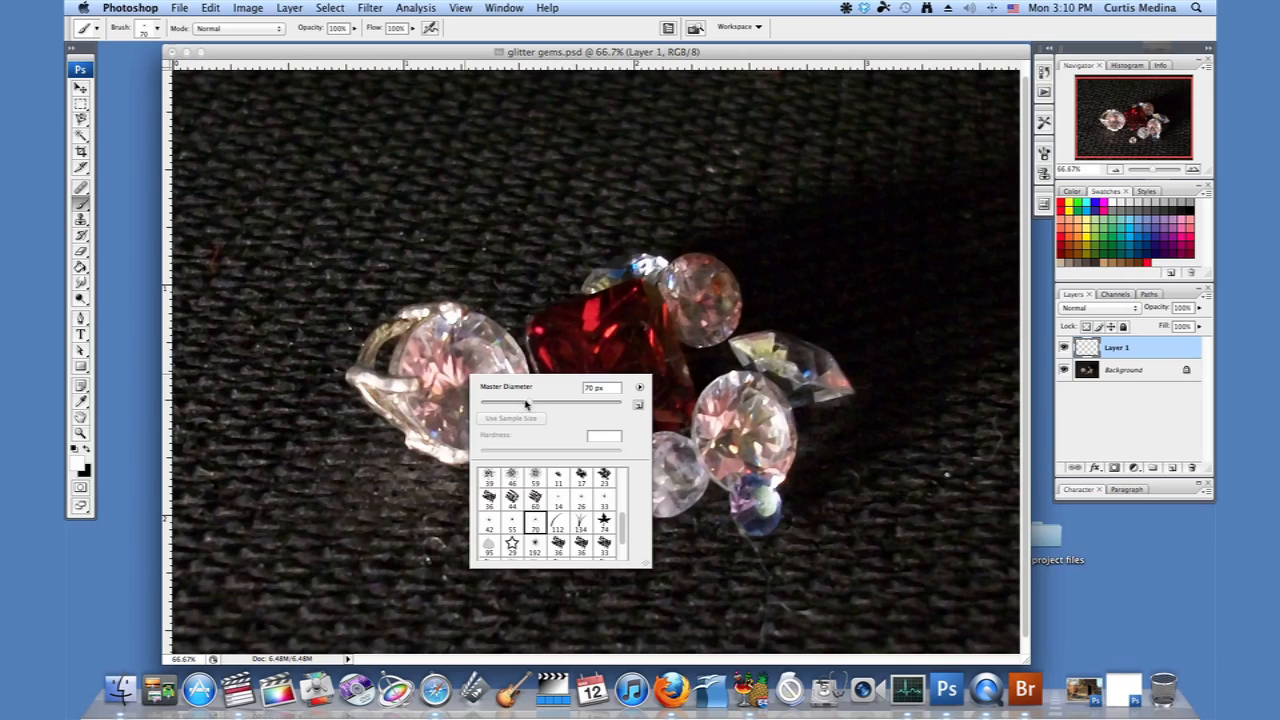
left_click_drag(526, 400, 568, 400)
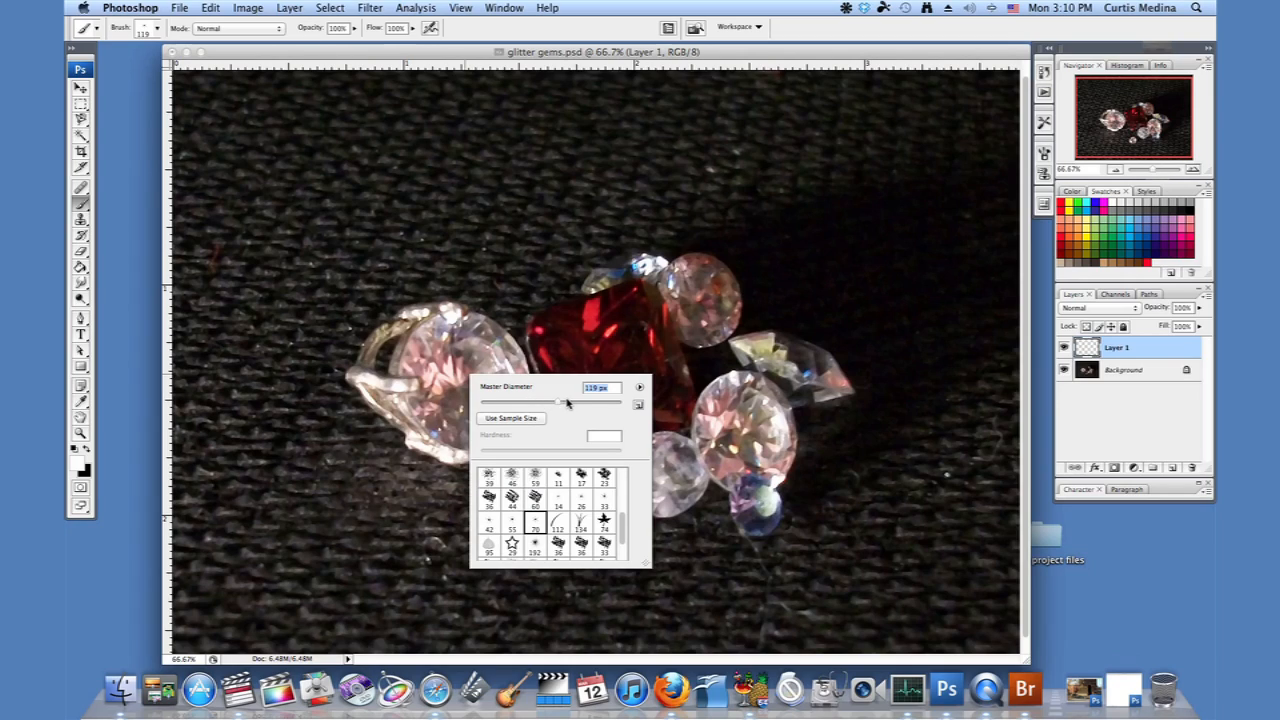
left_click_drag(560, 400, 600, 400)
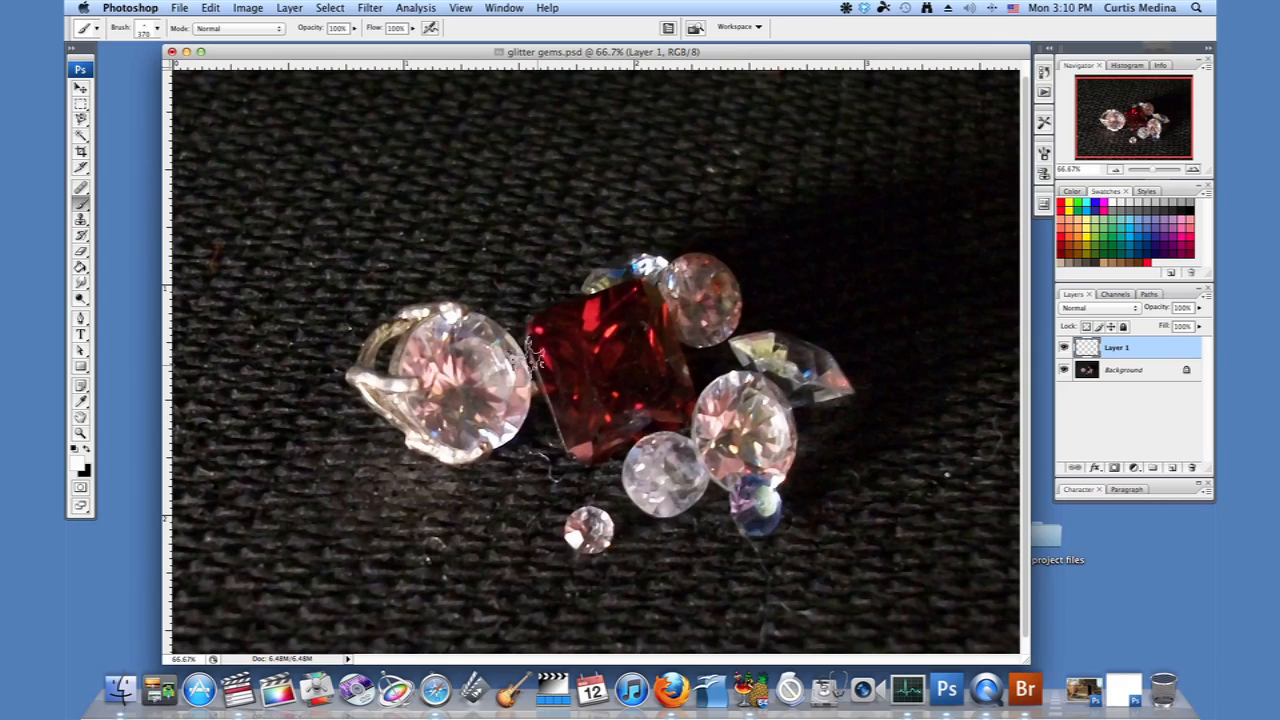
- Stamp a white star sparkle onto a gem highlight on Layer 1
left_click(158, 28)
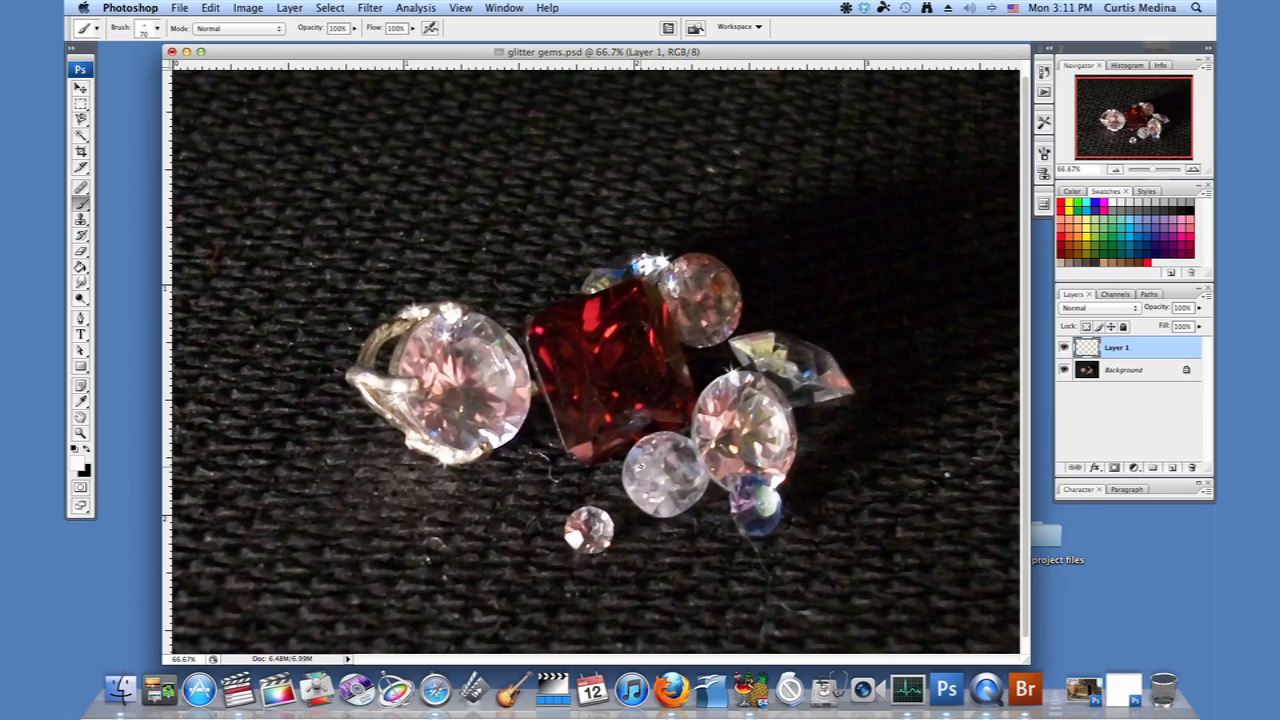
mouse_move(576, 538)
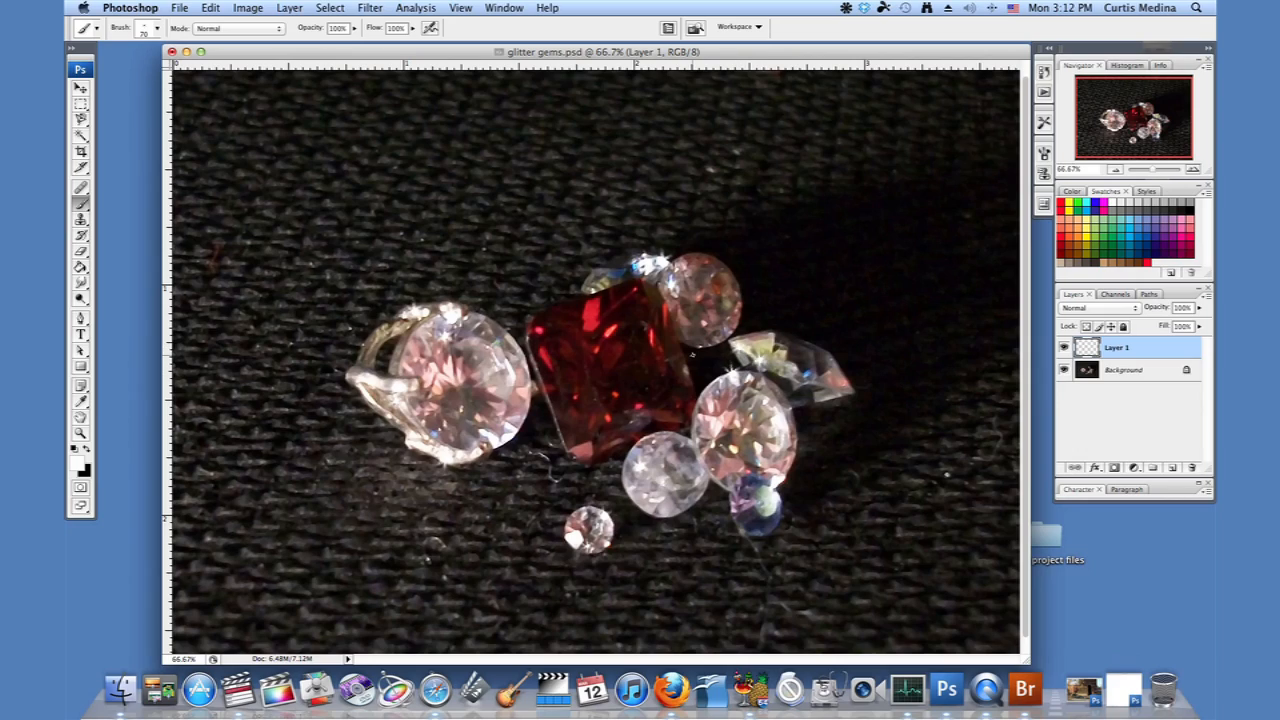
mouse_move(696, 344)
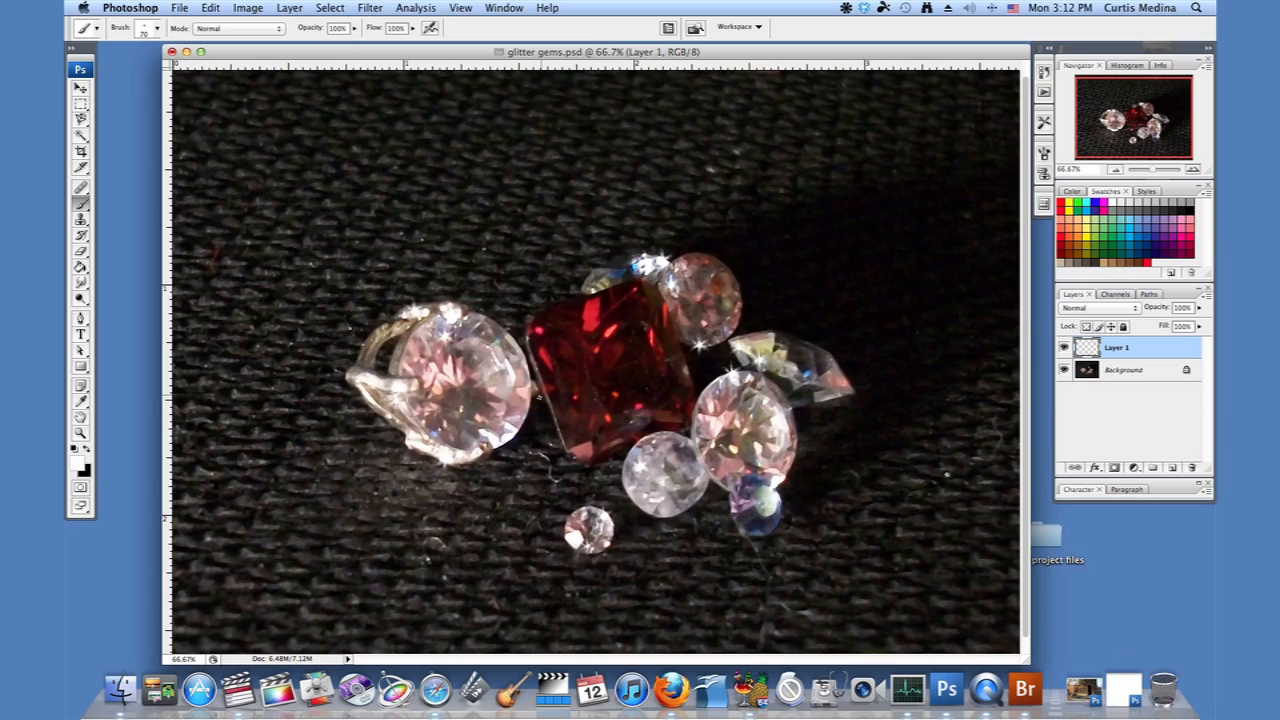
- Stamp another white sparkle on a gem's highlight
left_click(156, 28)
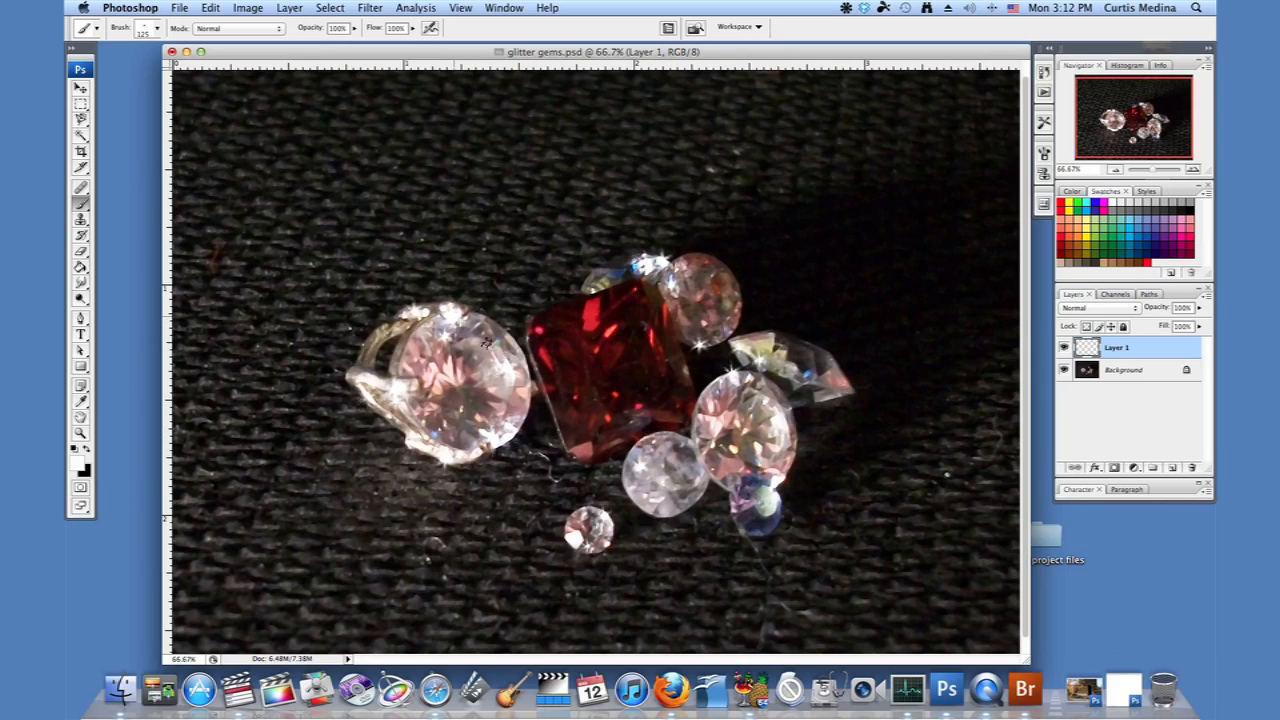
mouse_move(576, 532)
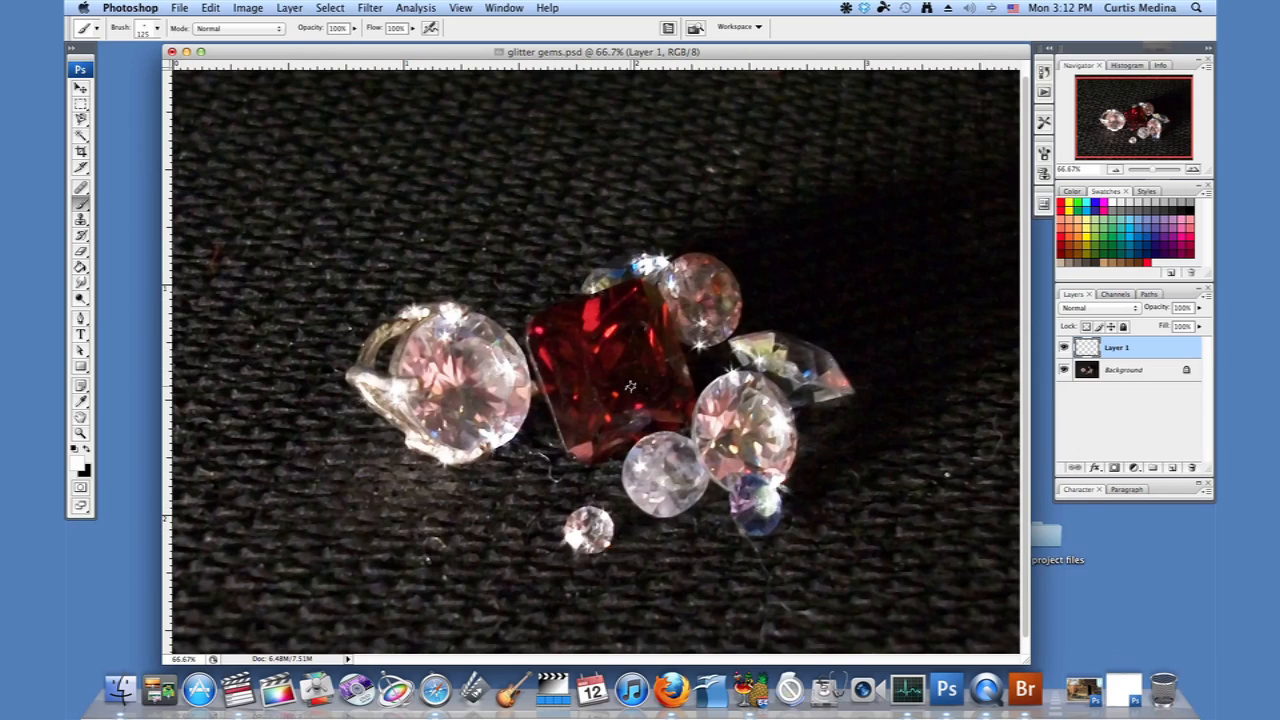
mouse_move(626, 416)
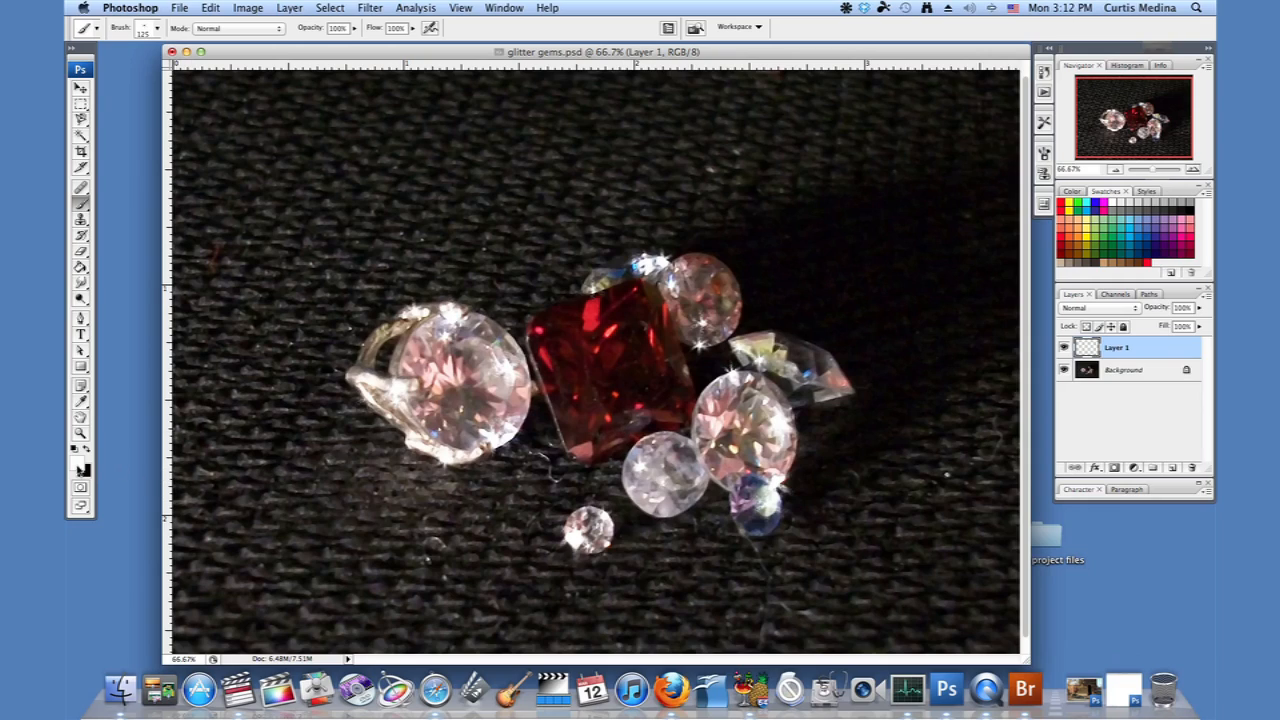
- Set the foreground paint colour to a pale pink in the Color Picker
left_click(78, 460)
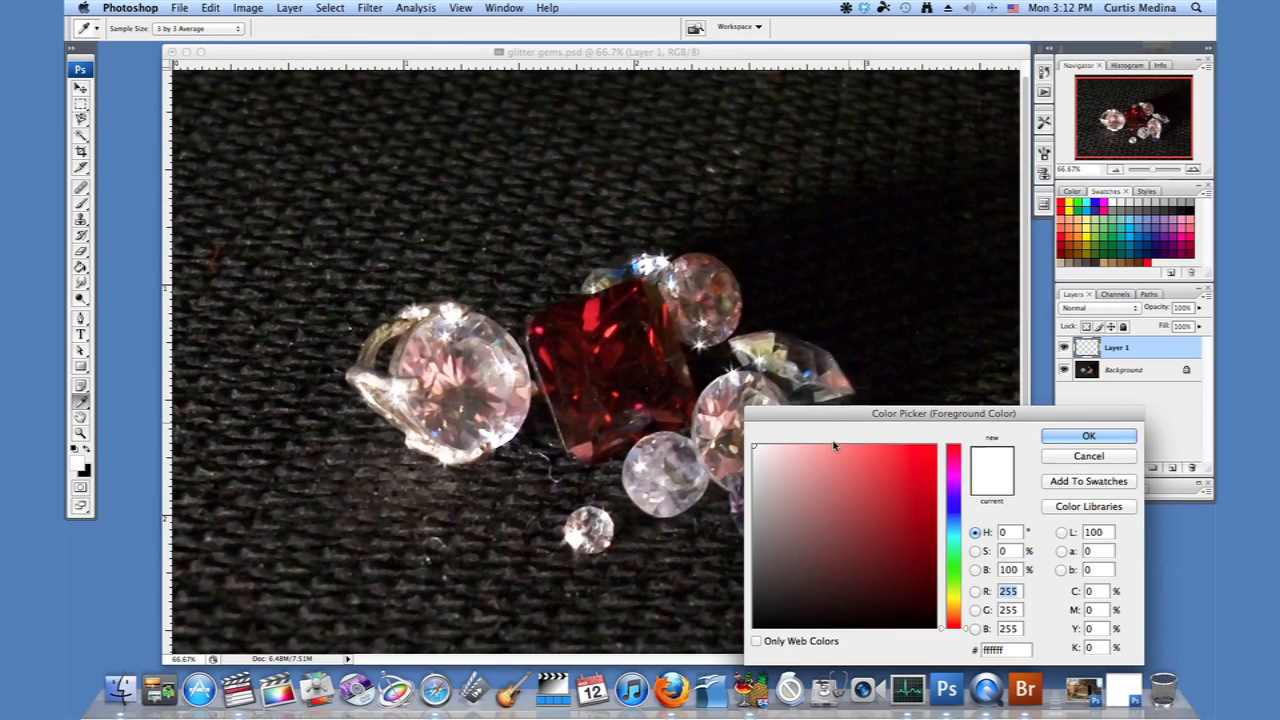
left_click(802, 456)
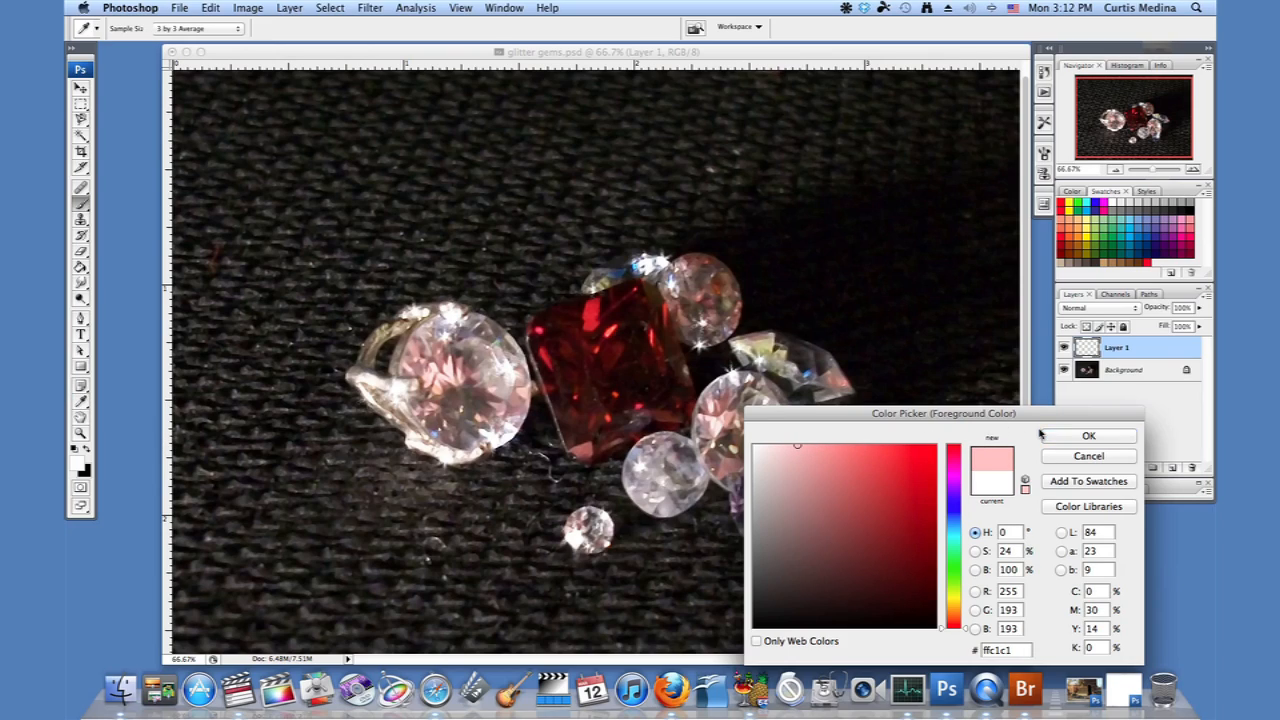
left_click(1088, 436)
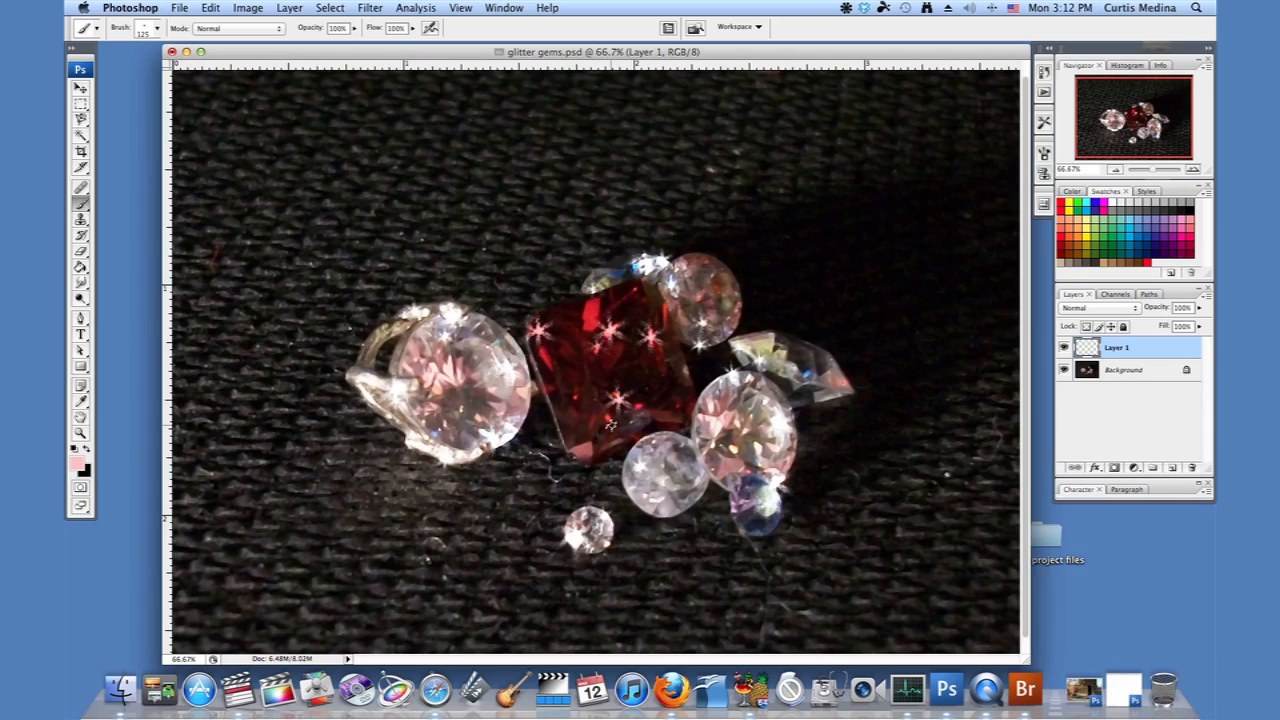
left_click(616, 400)
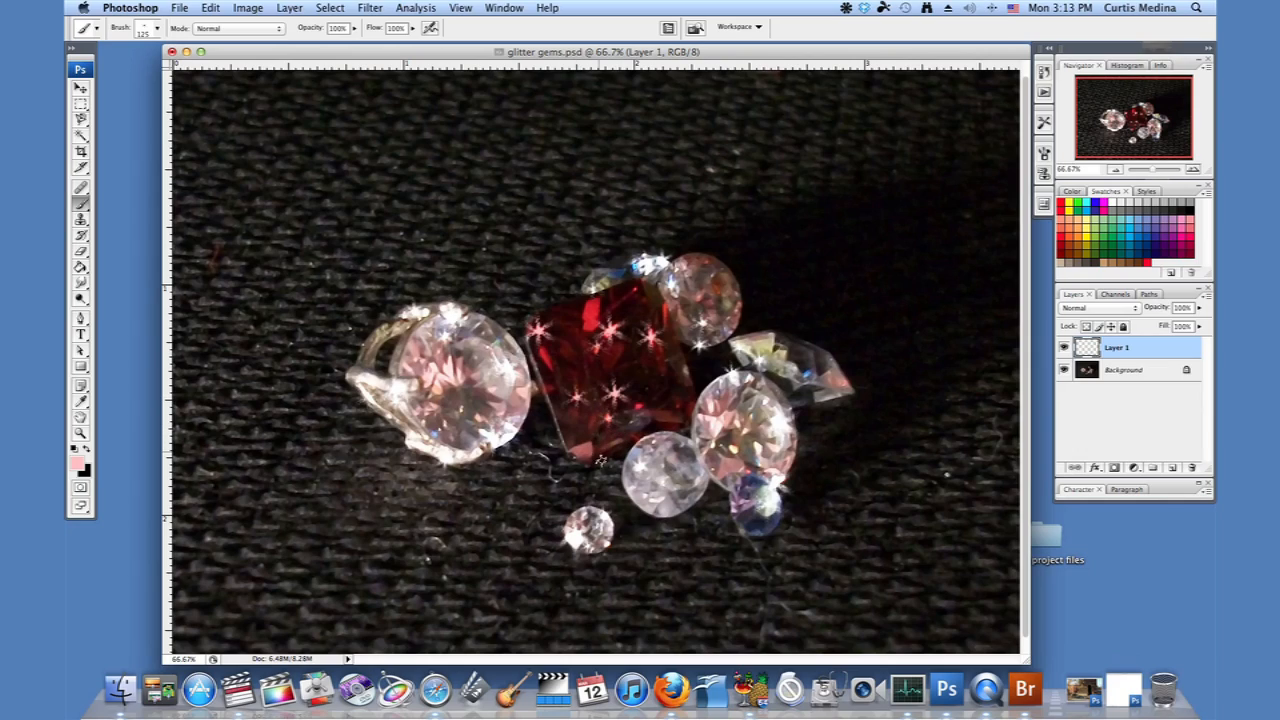
mouse_move(678, 404)
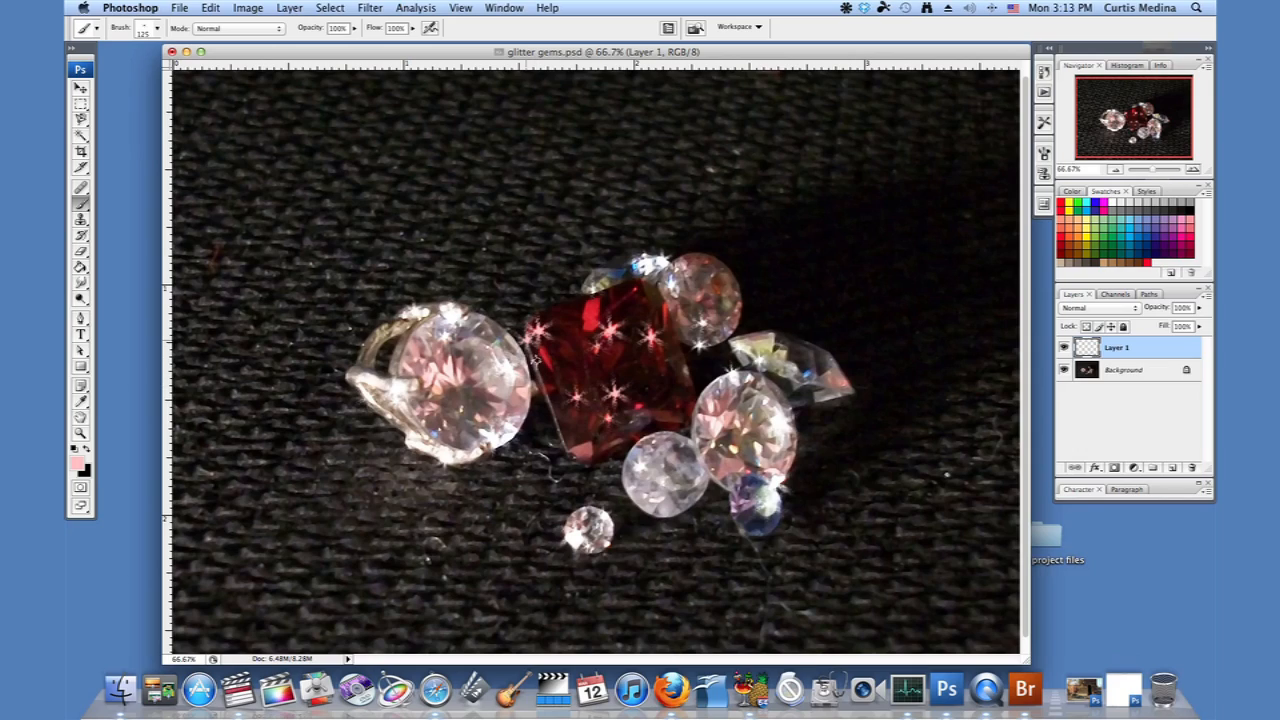
mouse_move(616, 460)
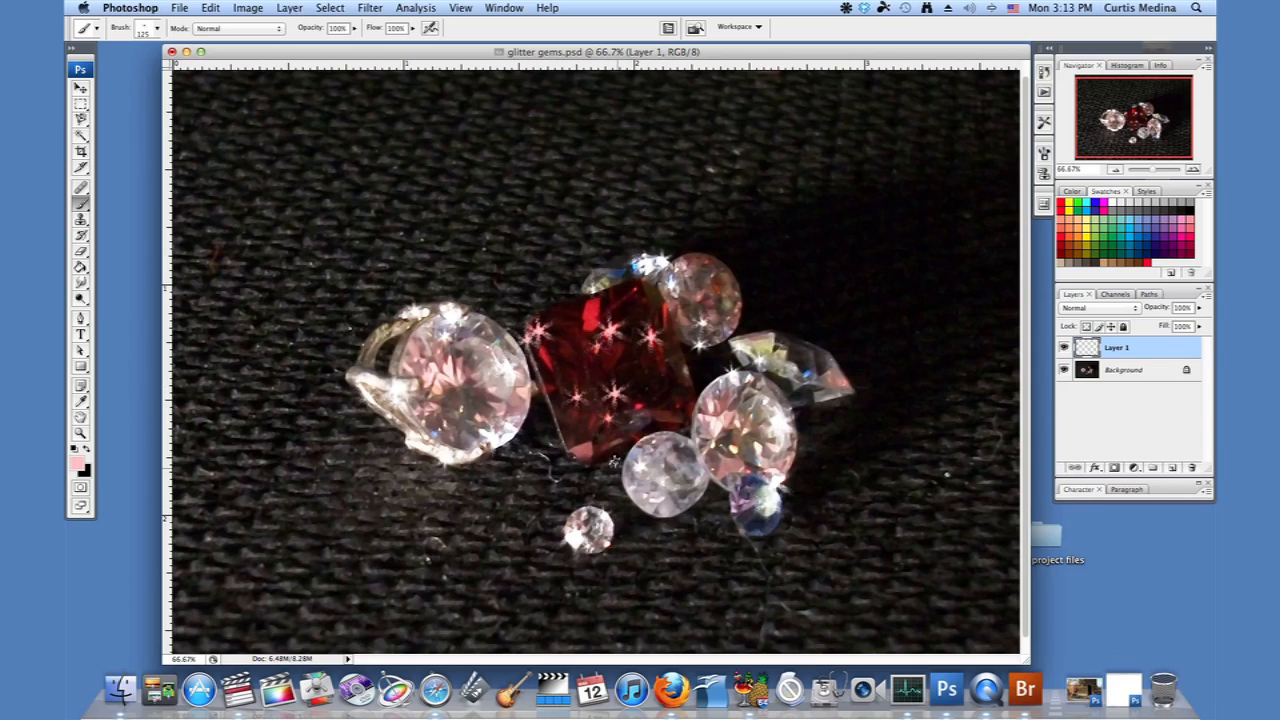
mouse_move(660, 520)
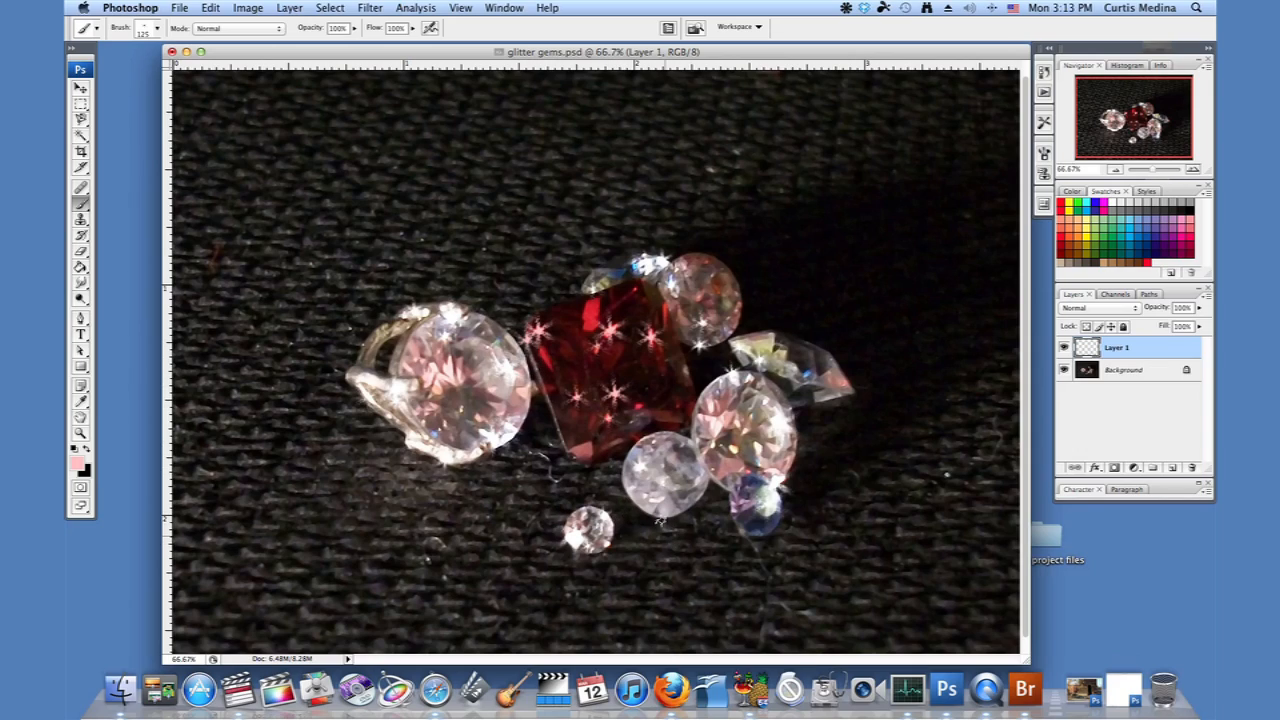